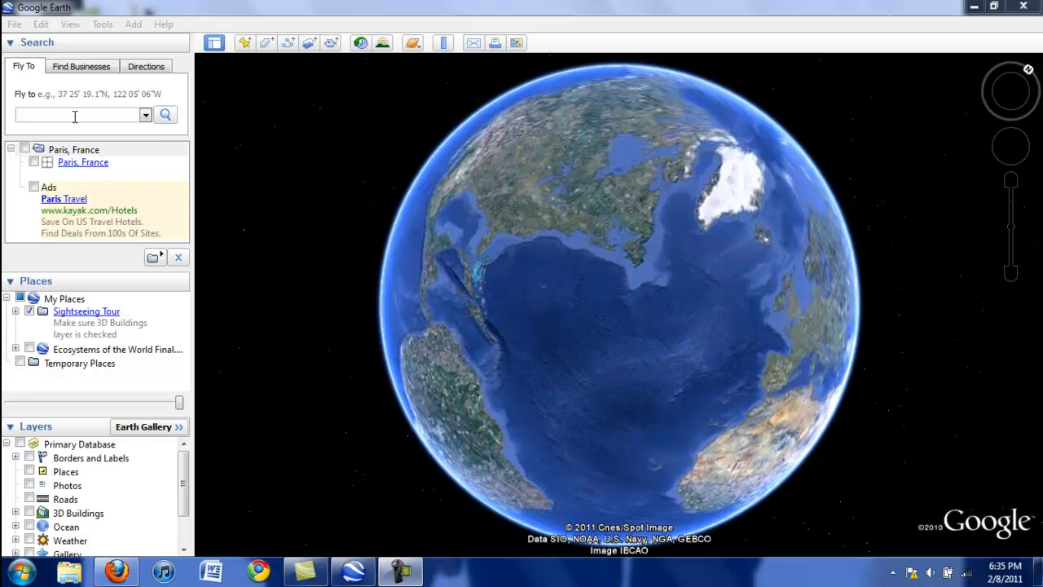
mouse_move(74, 117)
text(Paris, France)
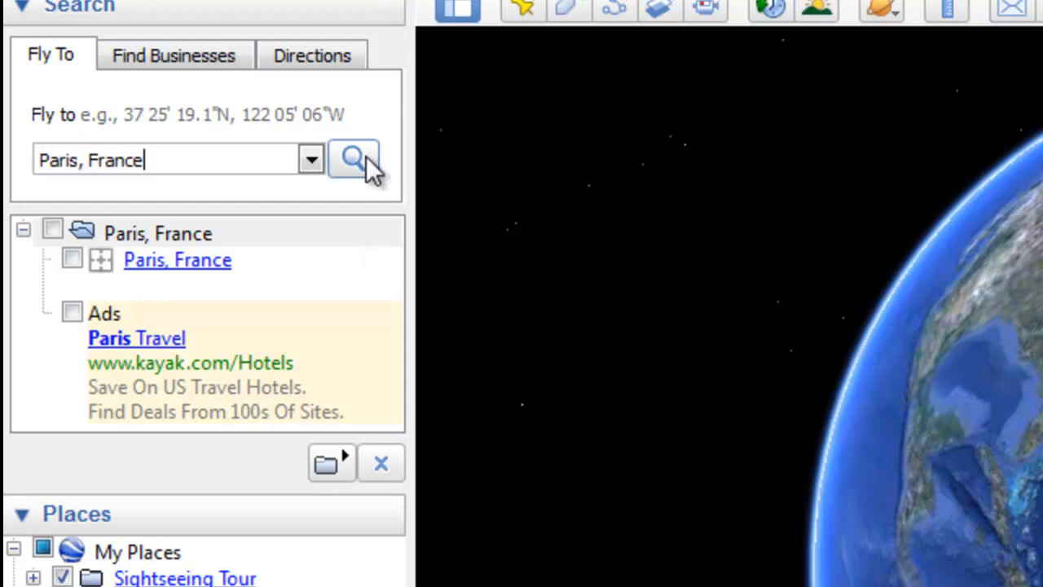
Search for 'Paris, France' to fly from the globe to an aerial view of Paris.
click(354, 159)
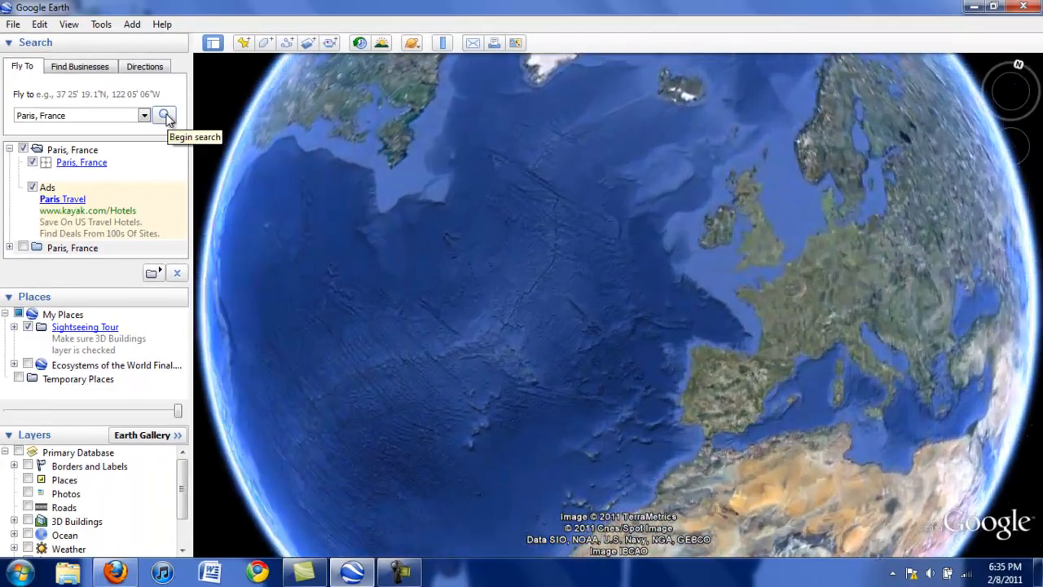
click(165, 115)
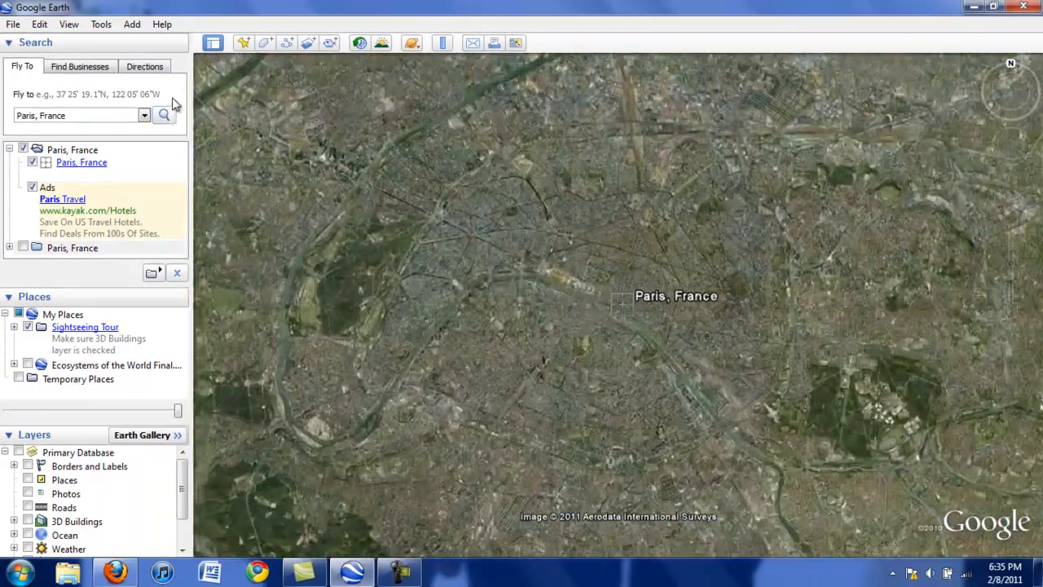
click(164, 115)
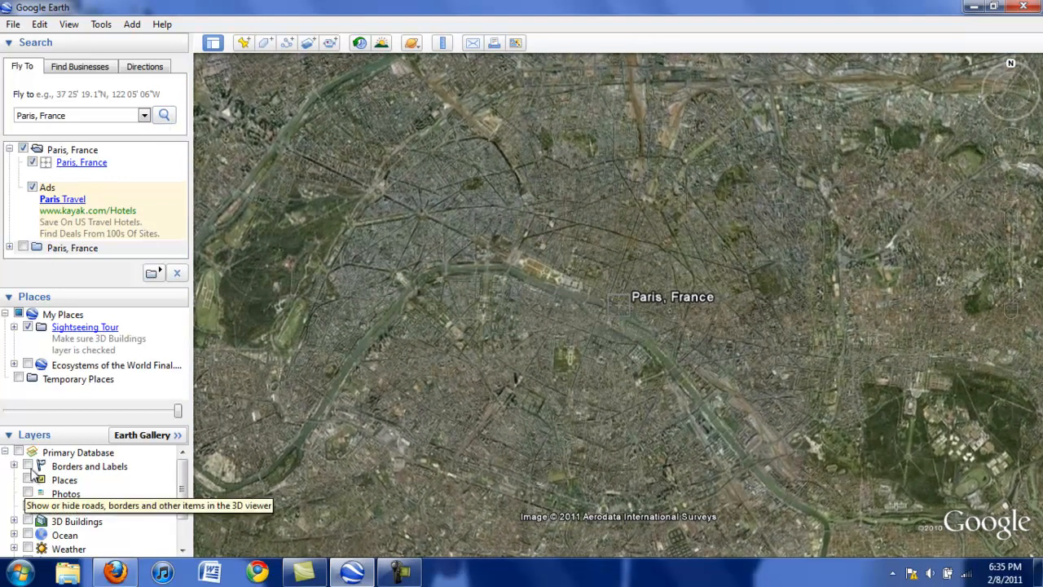
click(27, 493)
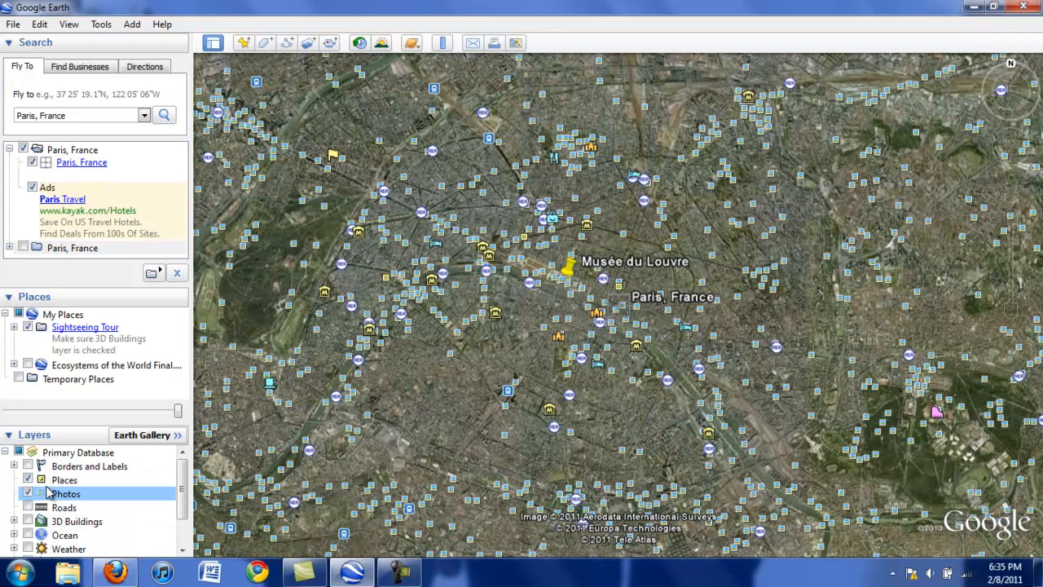
click(28, 493)
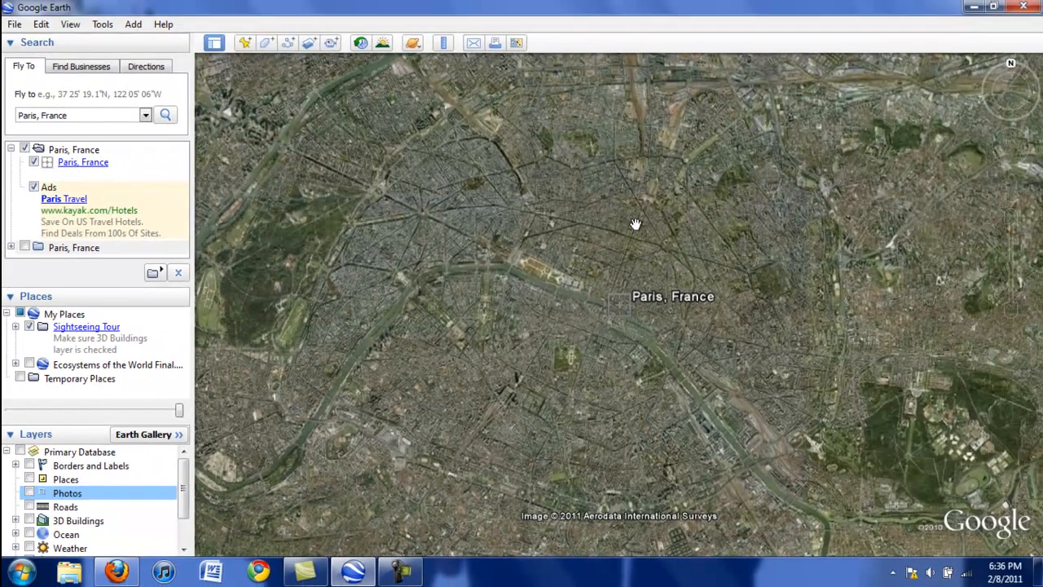
mouse_move(391, 299)
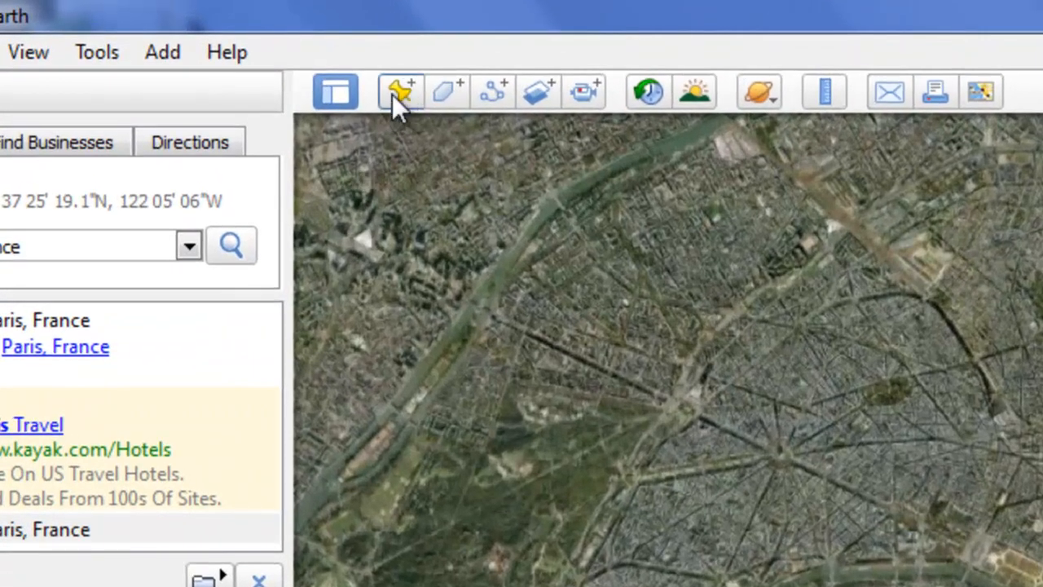
Create a yellow placemark named 'Voltaire' at the centre of the Paris view.
click(399, 91)
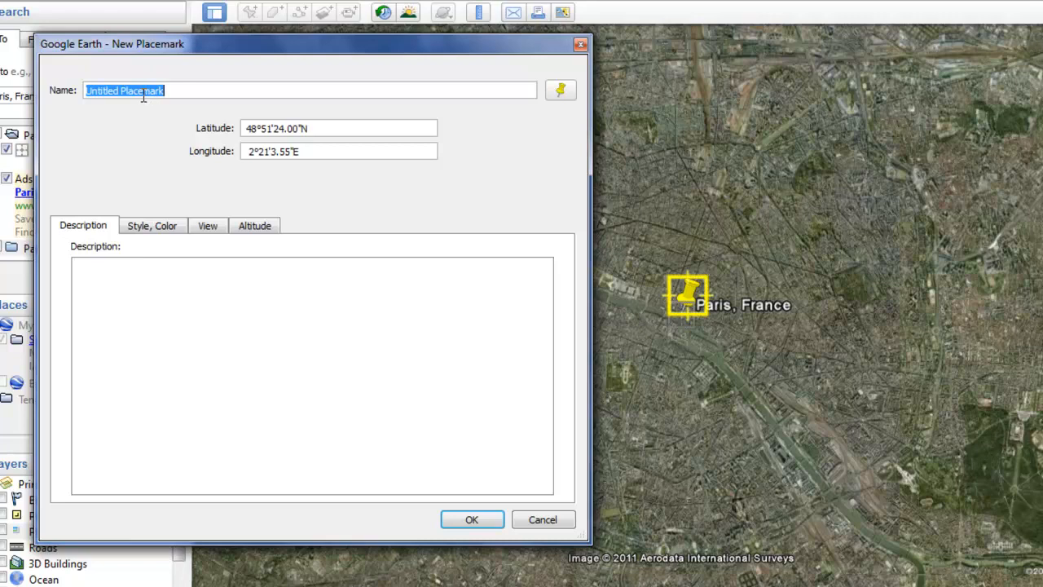
text(Voltaire)
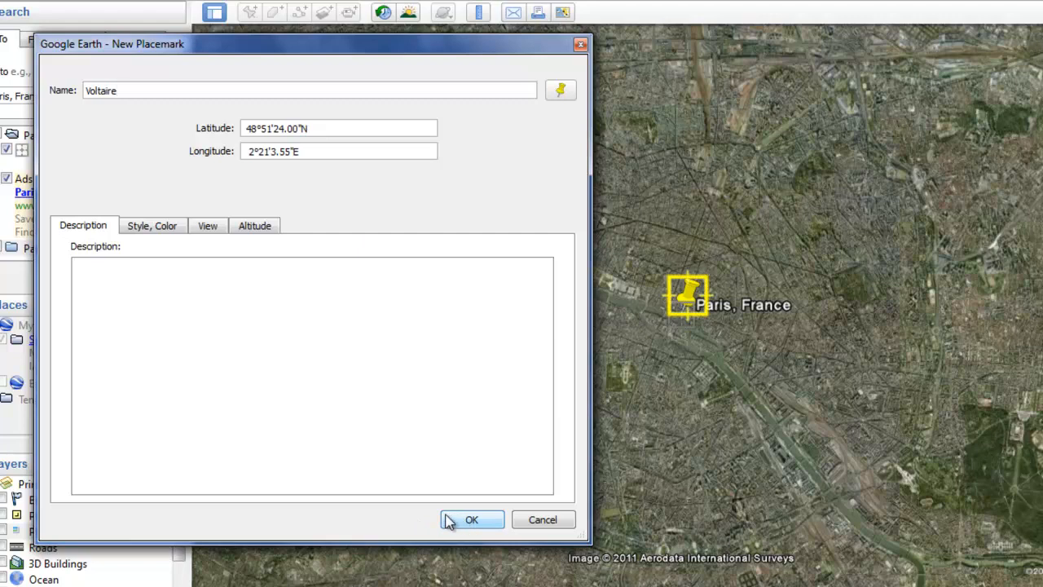
click(471, 519)
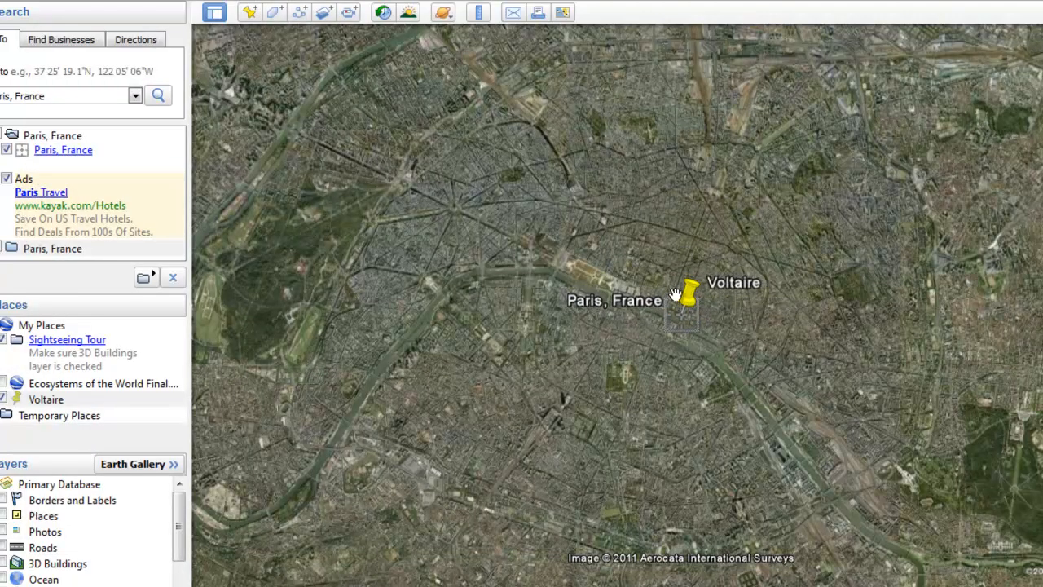
mouse_move(683, 301)
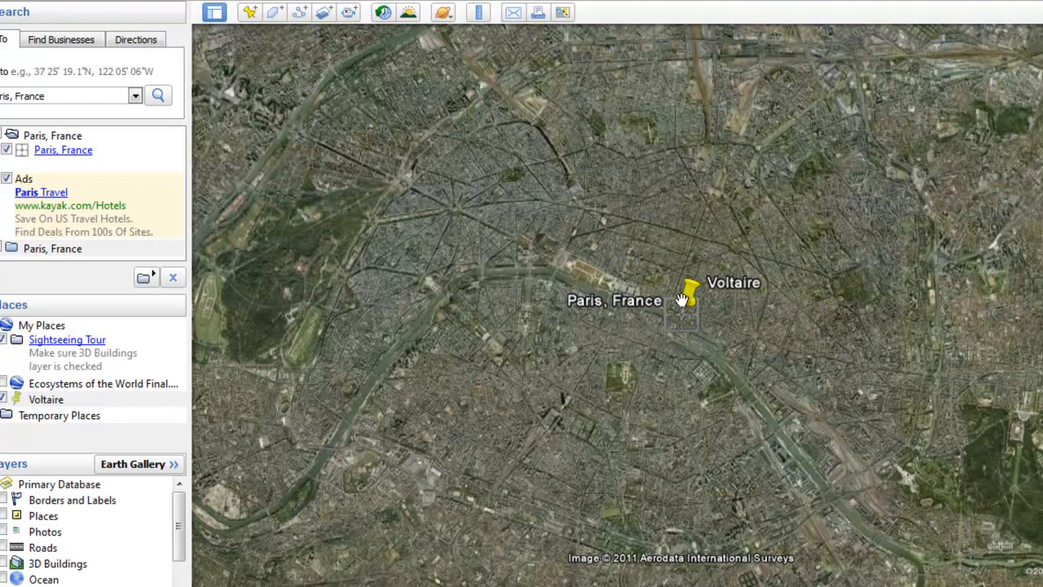
Bring up the context menu for the Voltaire placemark to reach its Properties.
right_click(683, 300)
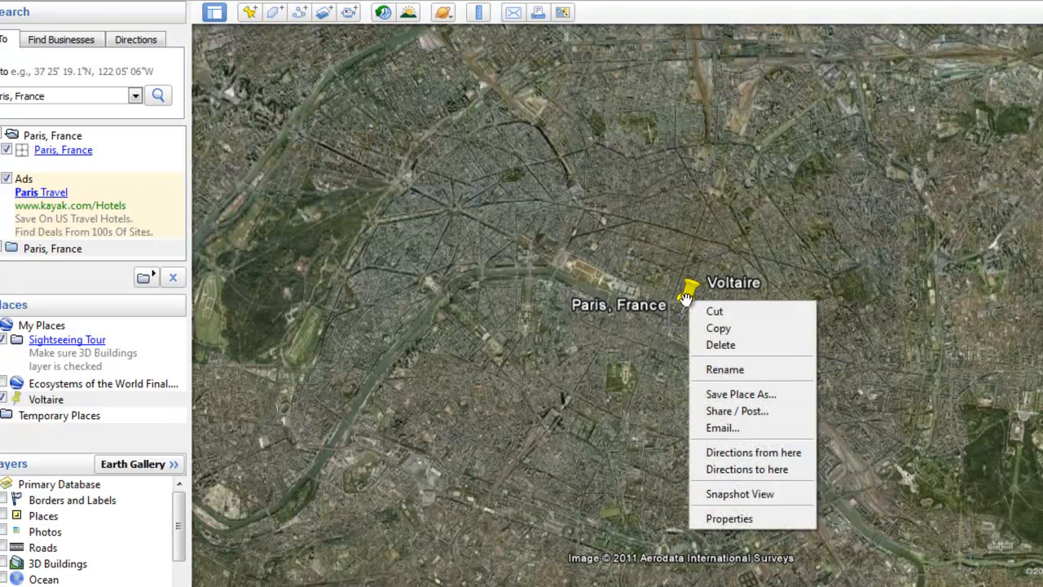
mouse_move(738, 411)
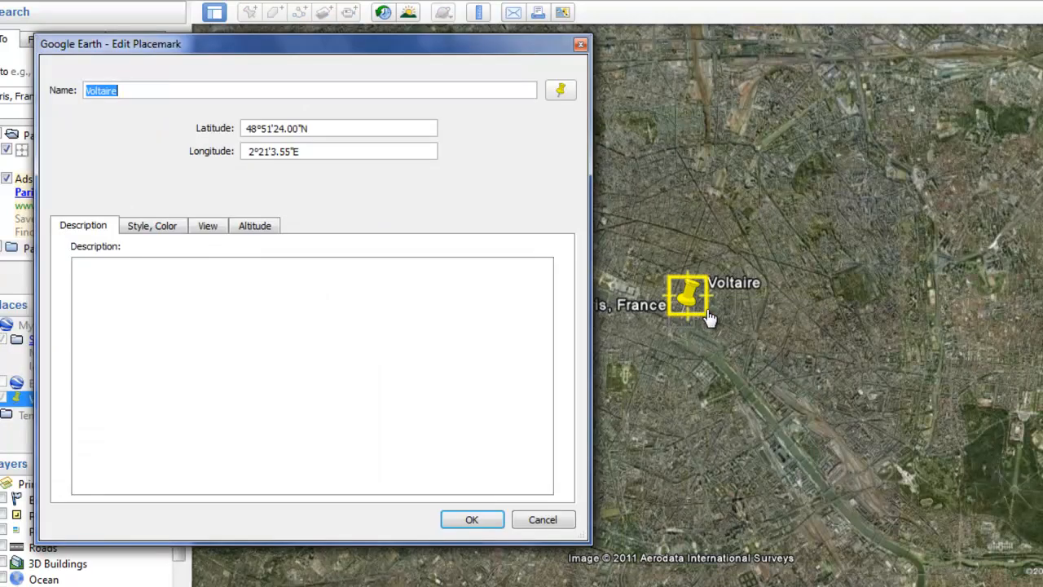
mouse_move(693, 316)
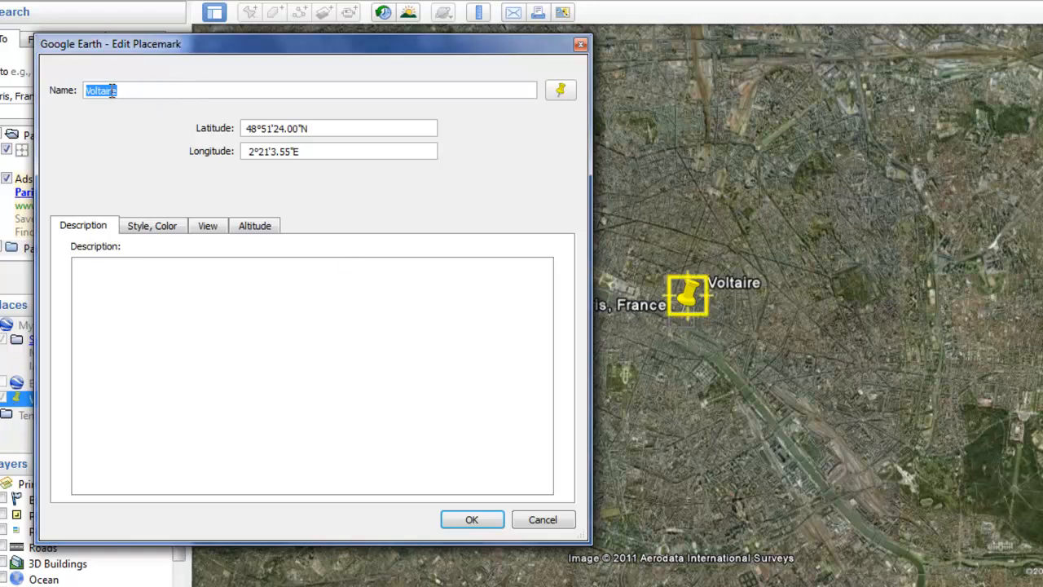
Rename the placemark 'Paris, France' and switch its icon to the purple pushpin.
text(Paris,)
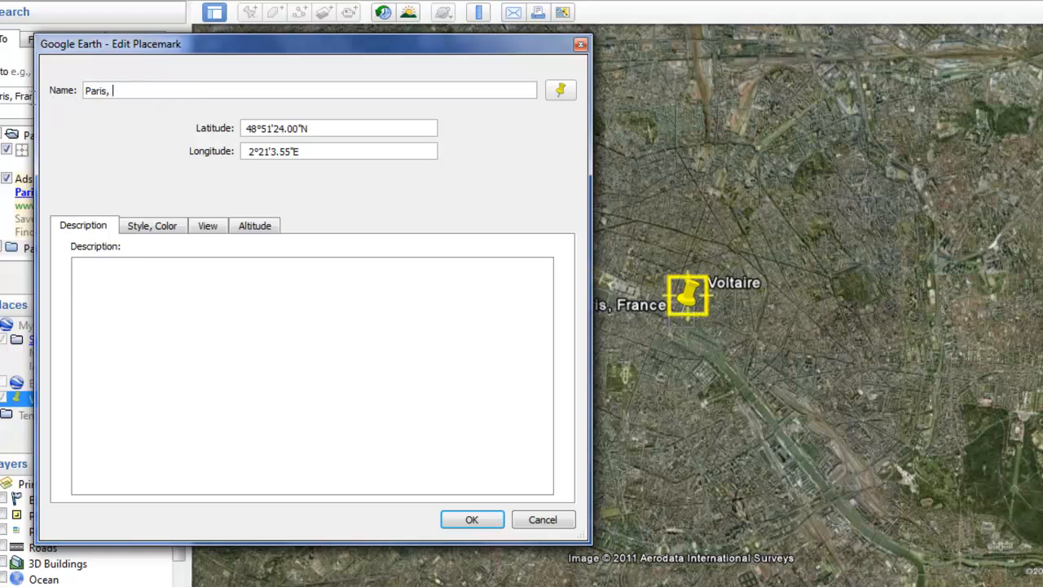
text(France)
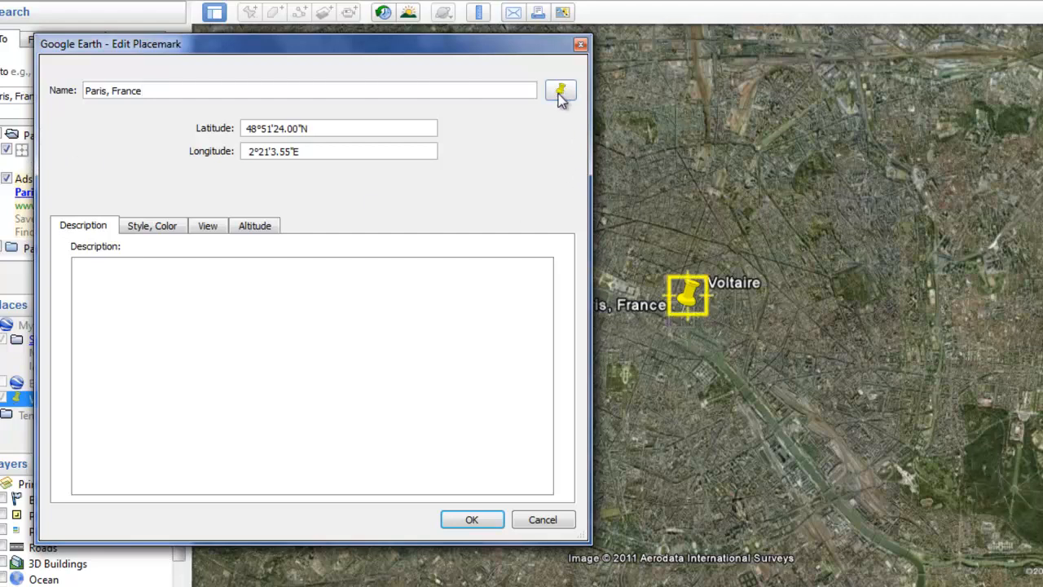
mouse_move(558, 98)
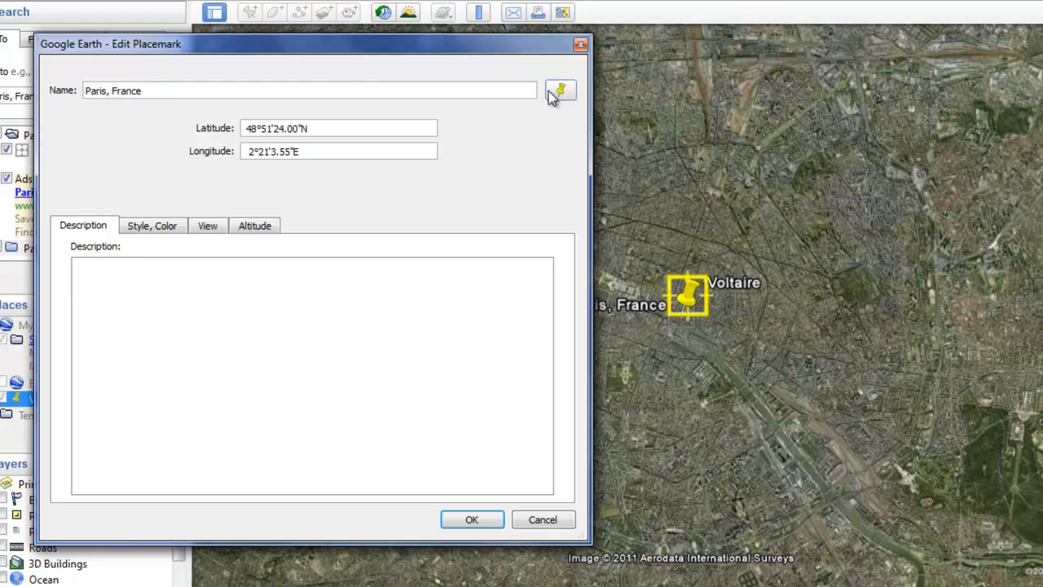
click(560, 89)
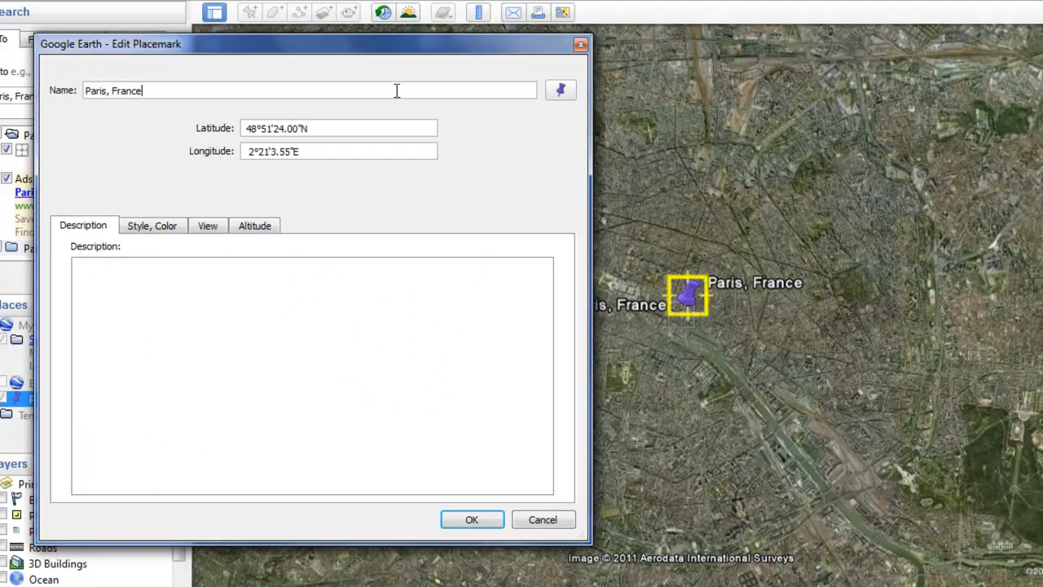
mouse_move(687, 306)
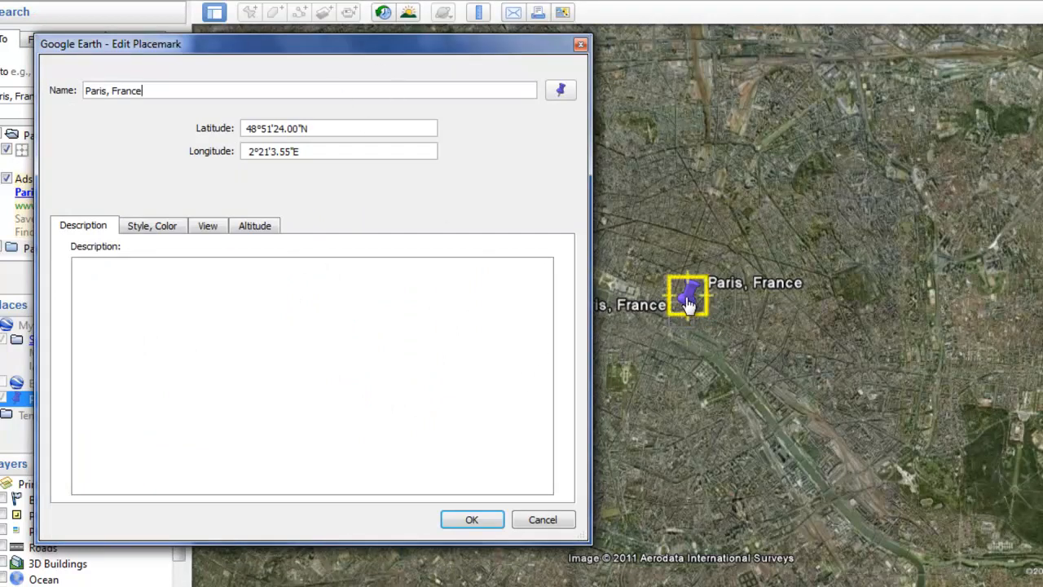
Drag the purple pin north-west, then east, and back near its original central Paris spot.
drag(687, 296, 623, 269)
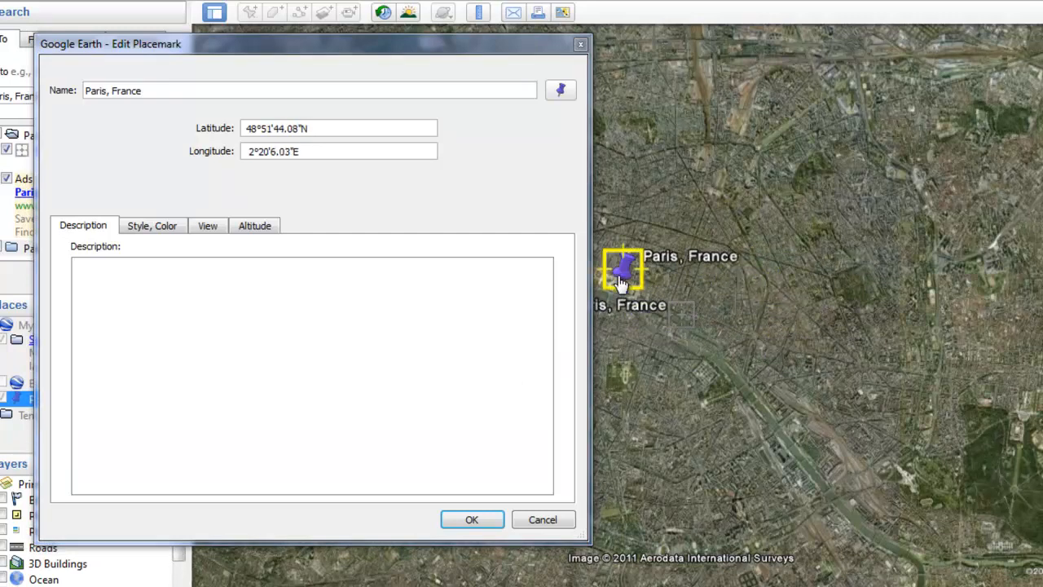
drag(623, 269, 742, 273)
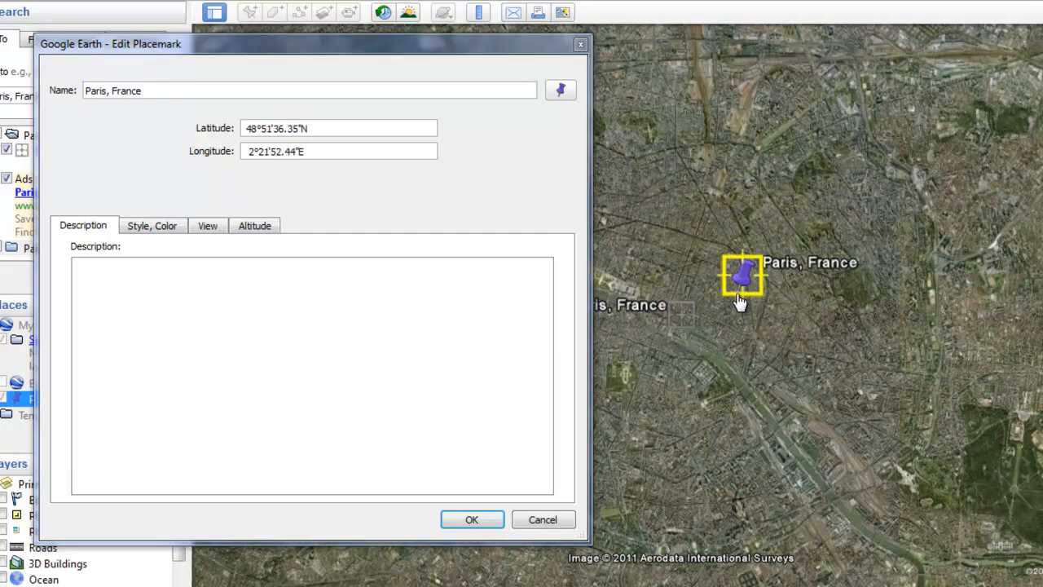
drag(742, 275, 689, 294)
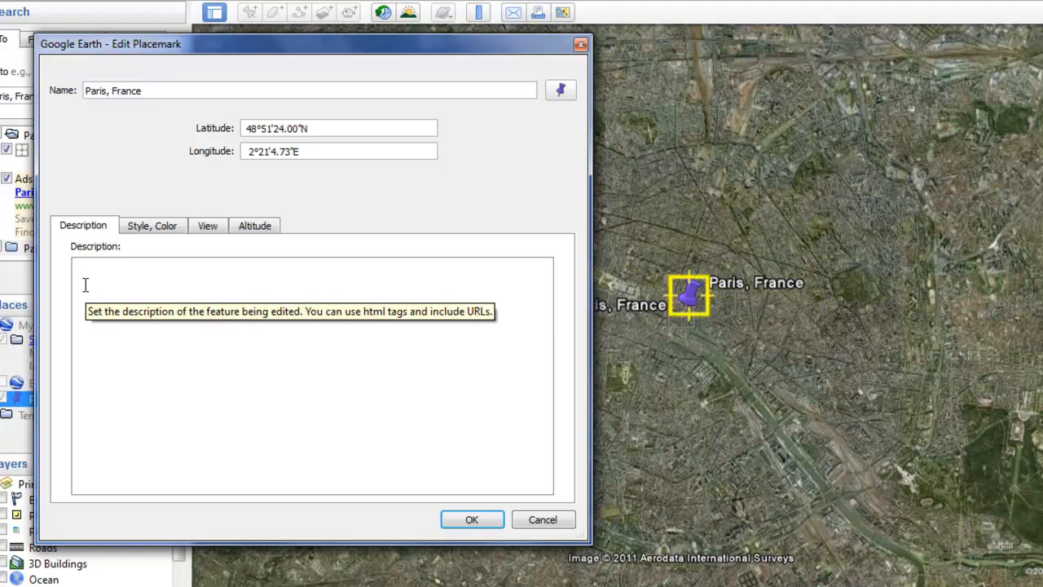
Enter the description 'Voltaire lived in Paris, France.' and save the placemark.
text(Vola)
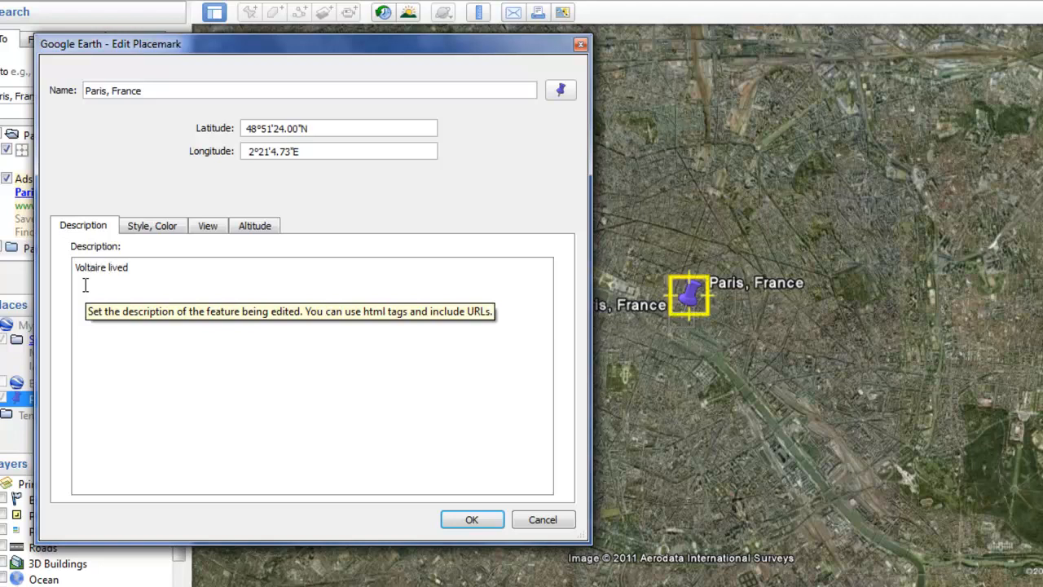
text(in Paris, Fa)
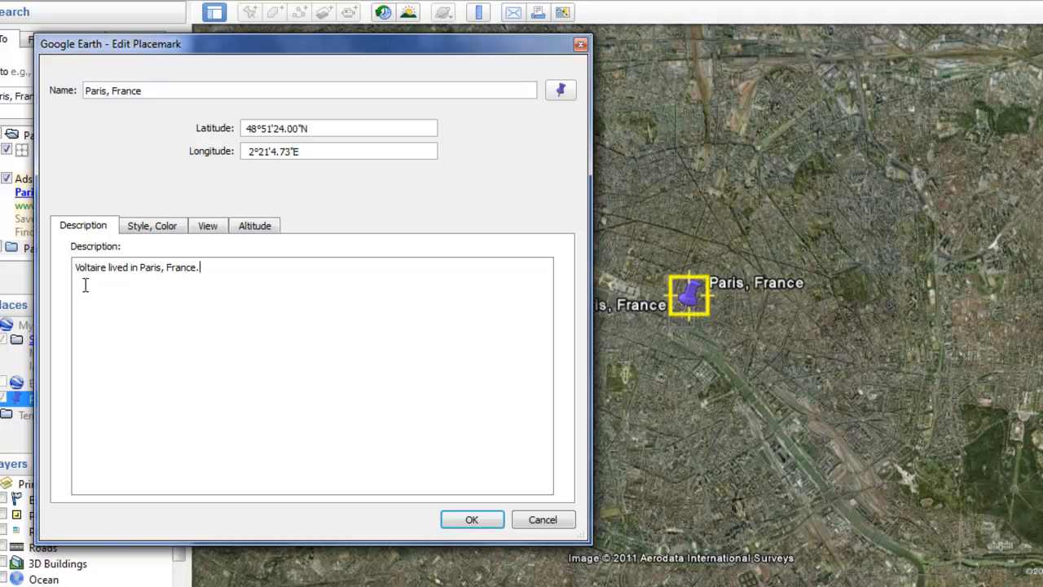
mouse_move(111, 295)
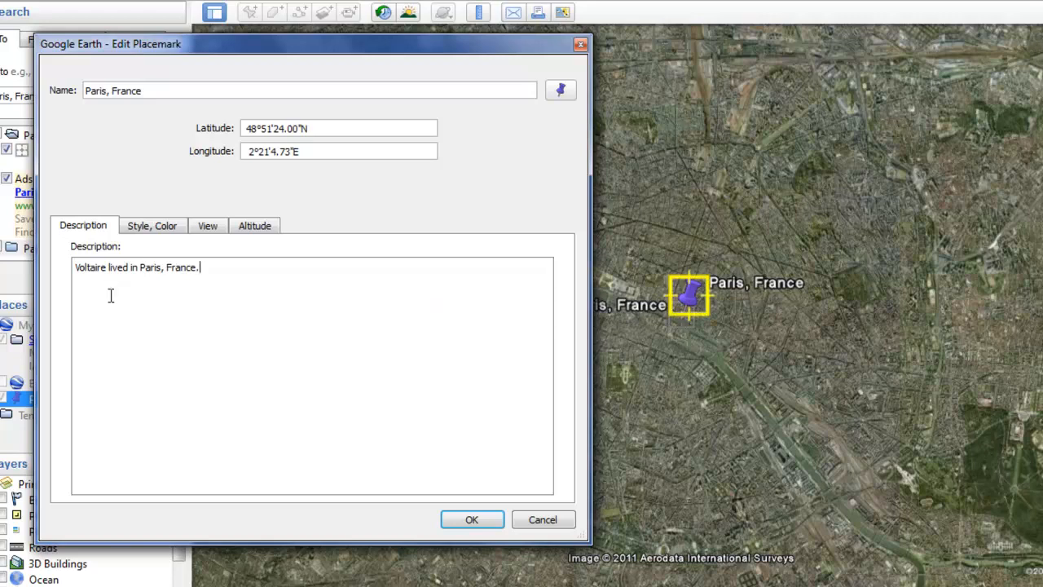
mouse_move(145, 303)
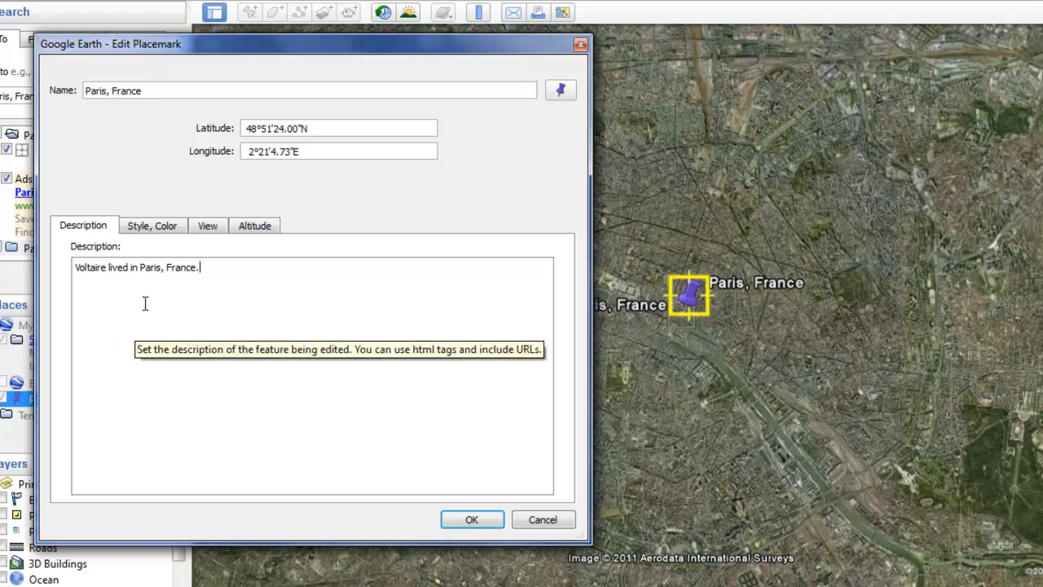
mouse_move(182, 259)
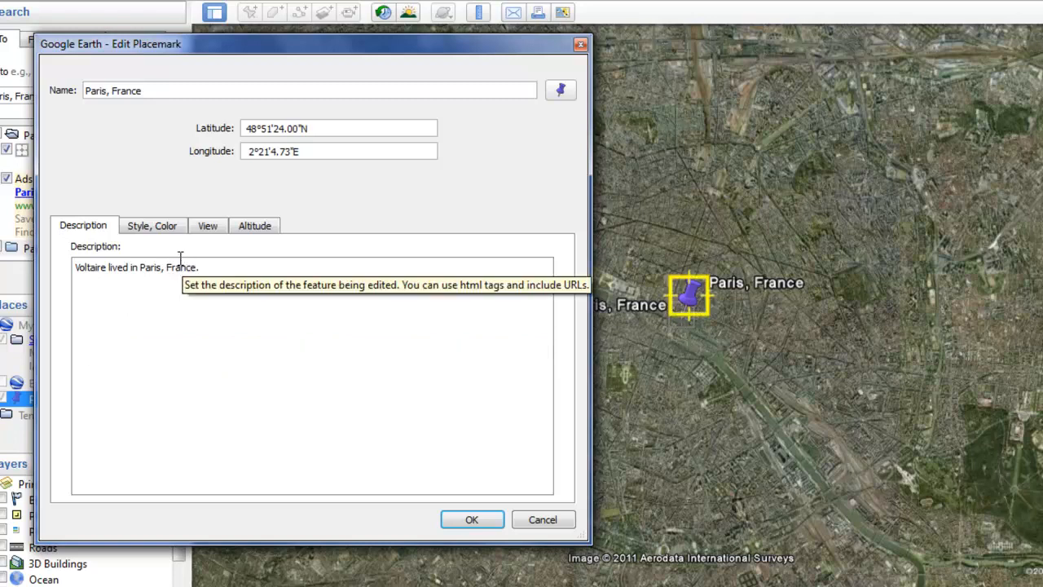
mouse_move(224, 247)
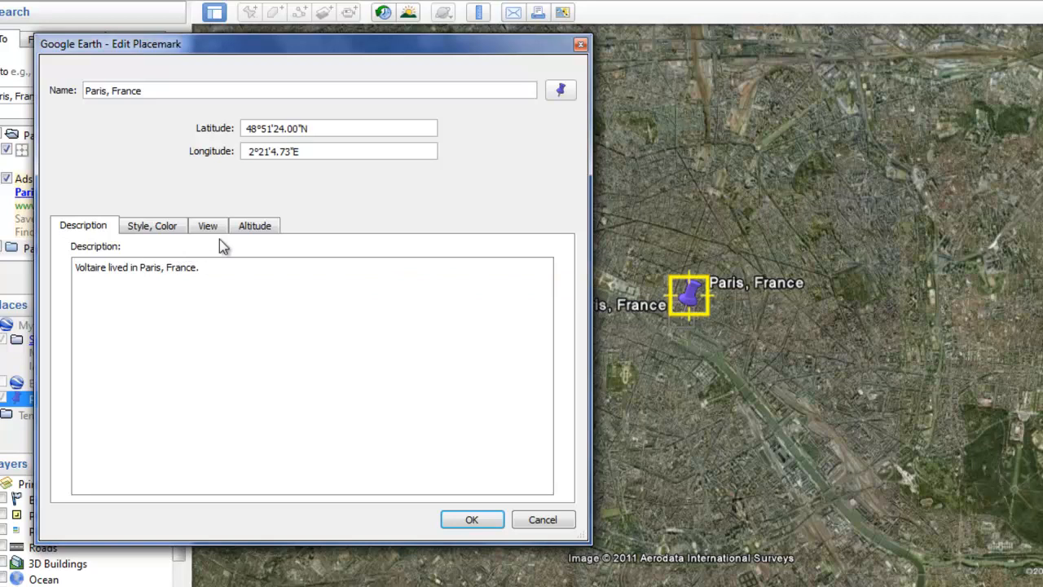
click(471, 519)
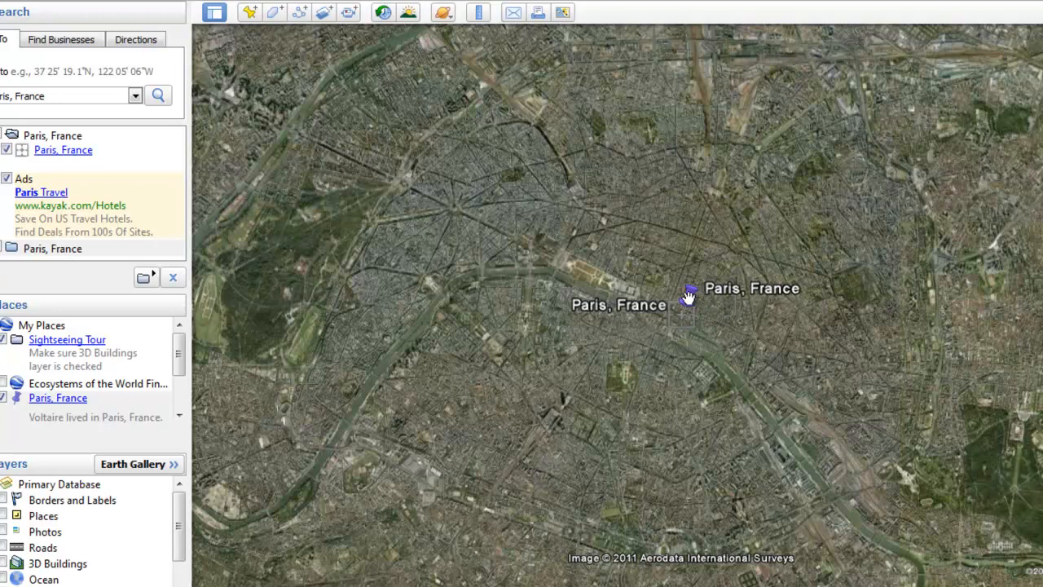
mouse_move(691, 306)
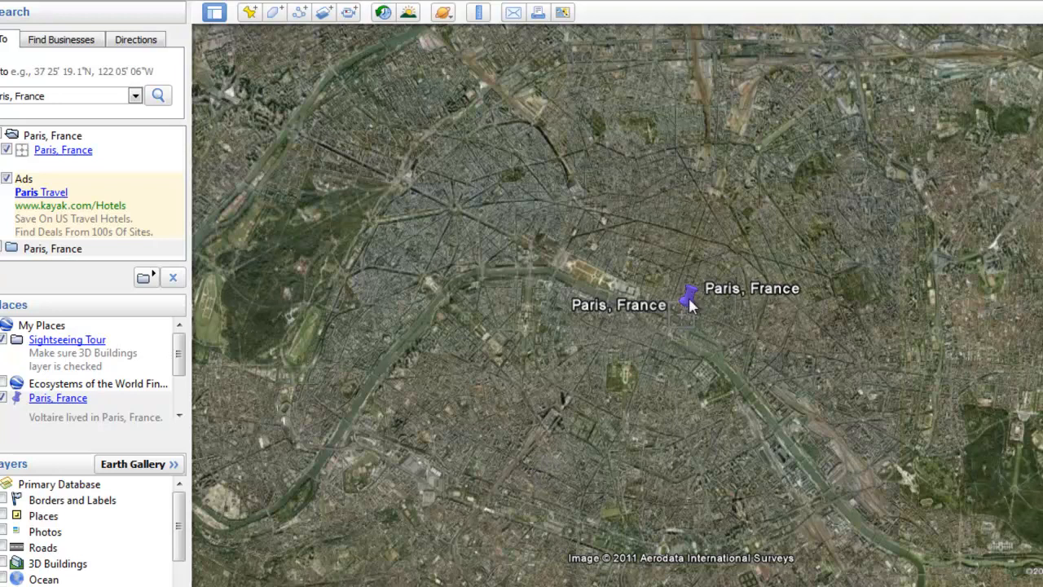
Show the purple pin's balloon reading 'Voltaire lived in Paris, France.'.
click(690, 294)
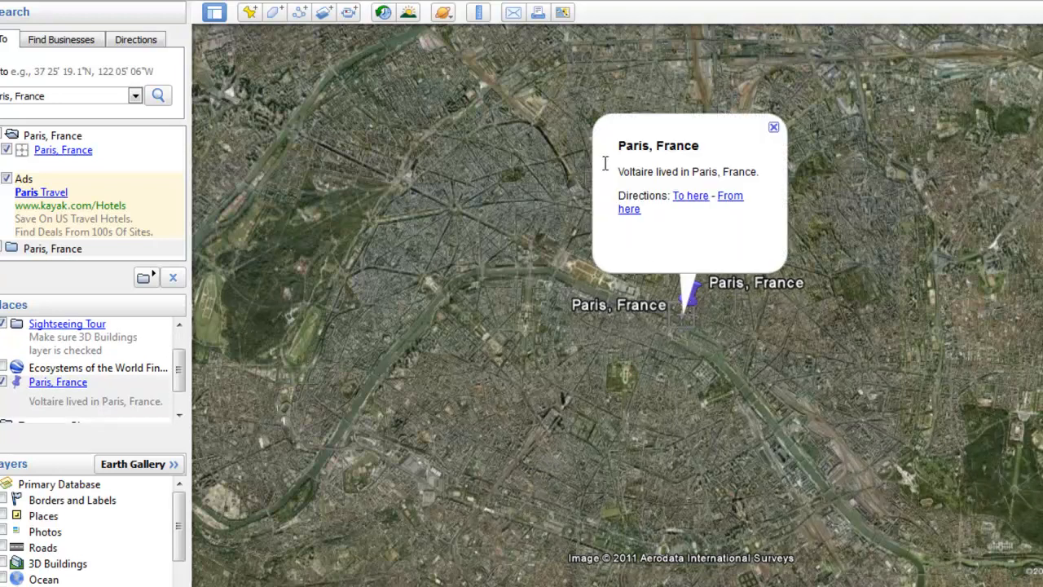